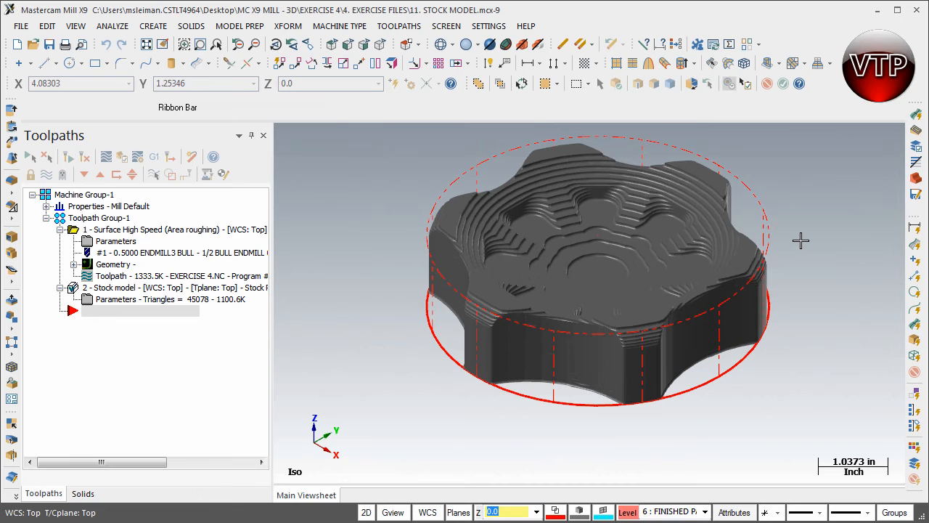
{"action": "mouse_move", "coordinate": [675, 271]}
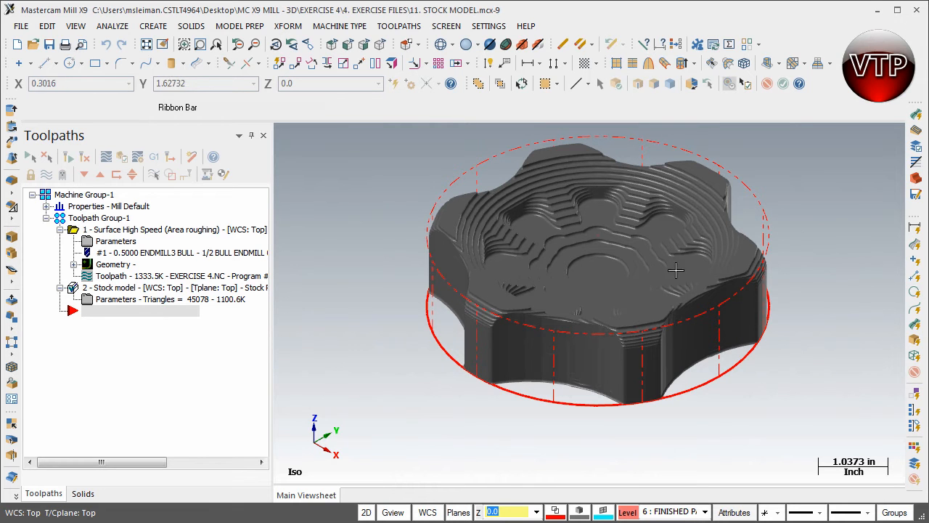
{"action": "mouse_move", "coordinate": [546, 212]}
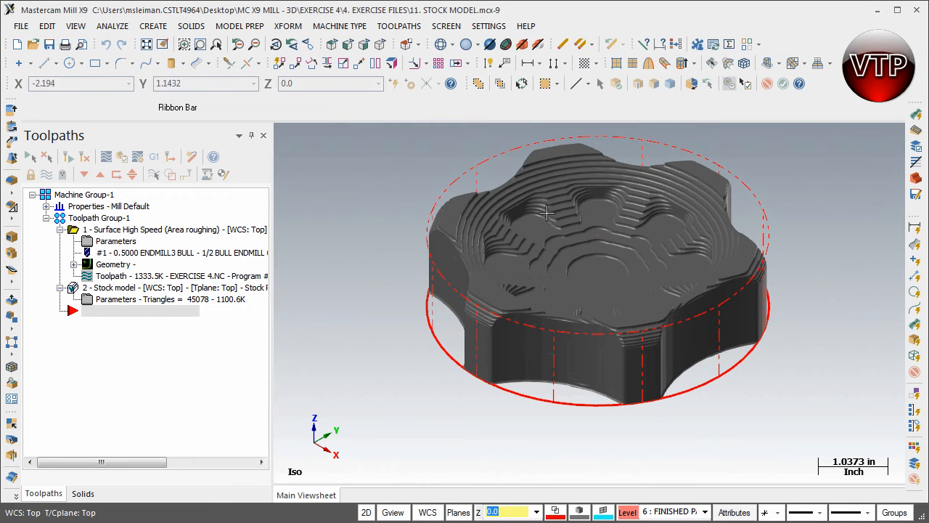
{"action": "mouse_move", "coordinate": [563, 247]}
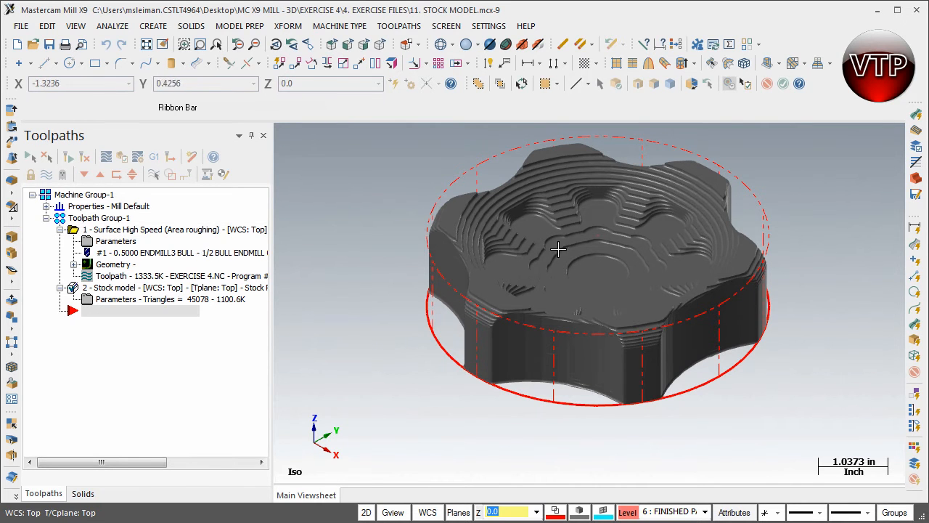
{"action": "mouse_move", "coordinate": [588, 163]}
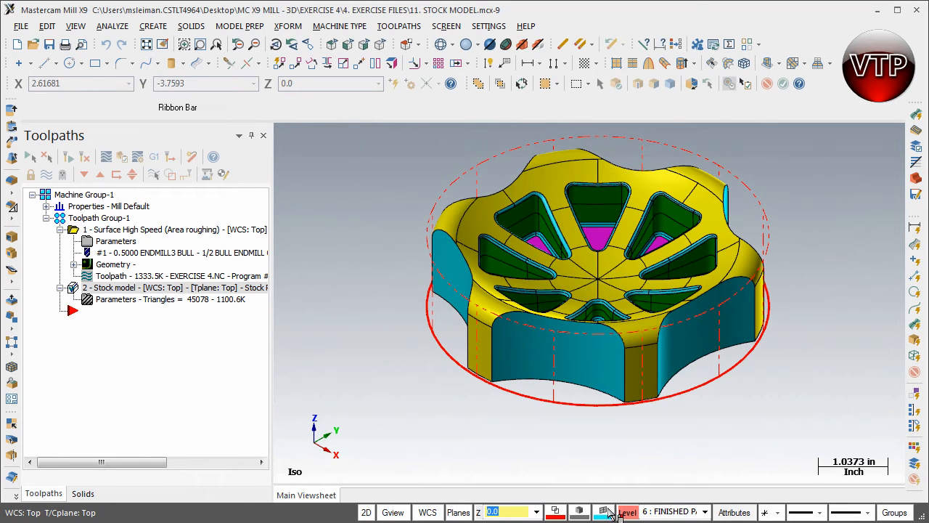
Turn on the TRIANGLE GEOMETRY level in the Level Manager so the pocket outlines show over the part
{"action": "left_click", "coordinate": [627, 511]}
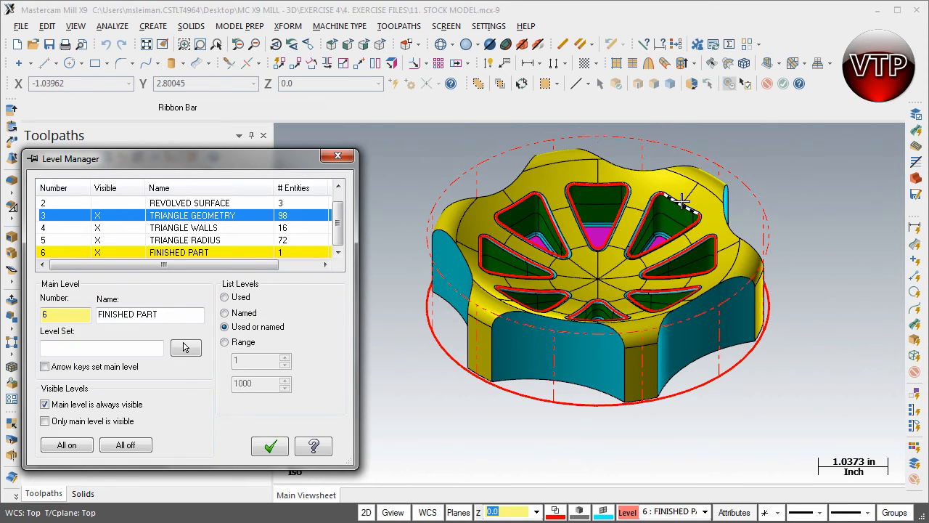
{"action": "left_click", "coordinate": [270, 446]}
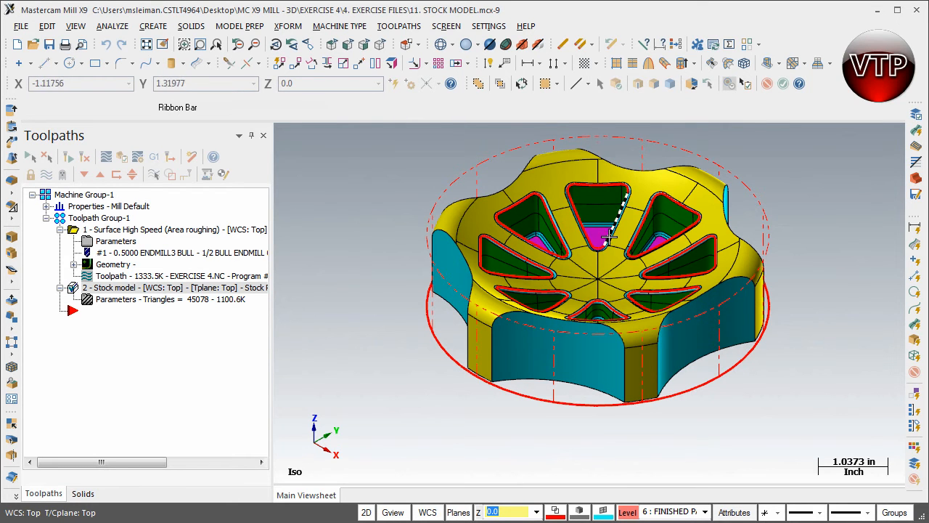
{"action": "mouse_move", "coordinate": [602, 250]}
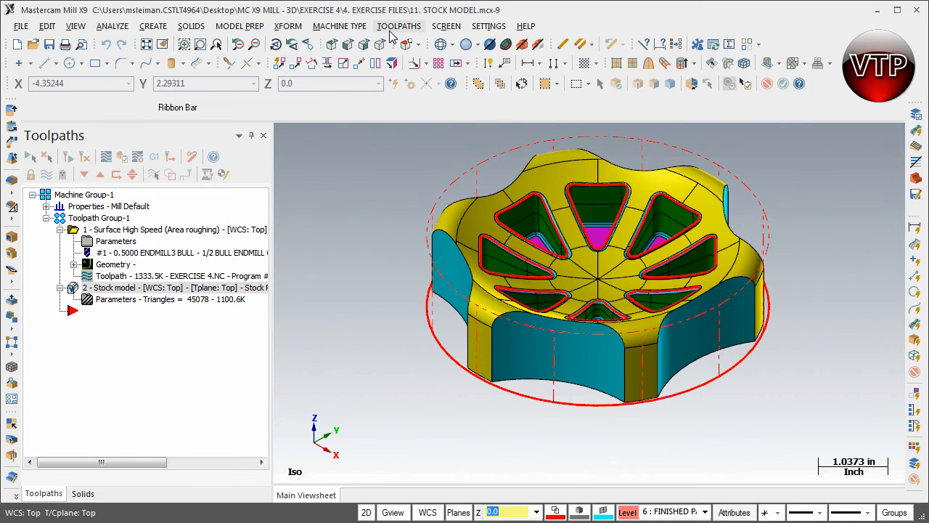
Start a Surface High Speed Scallop toolpath from the Toolpaths menu
{"action": "left_click", "coordinate": [399, 26]}
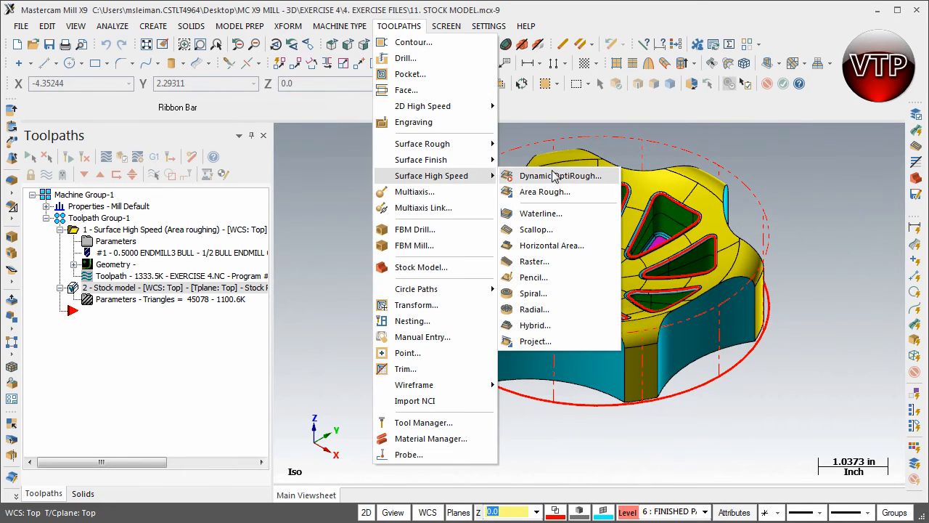
{"action": "left_click", "coordinate": [560, 174]}
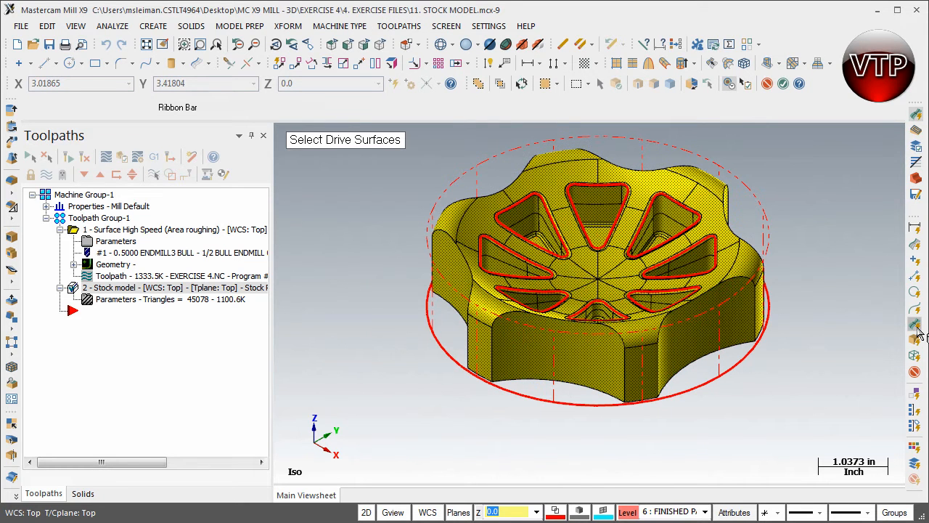
{"action": "mouse_move", "coordinate": [862, 264]}
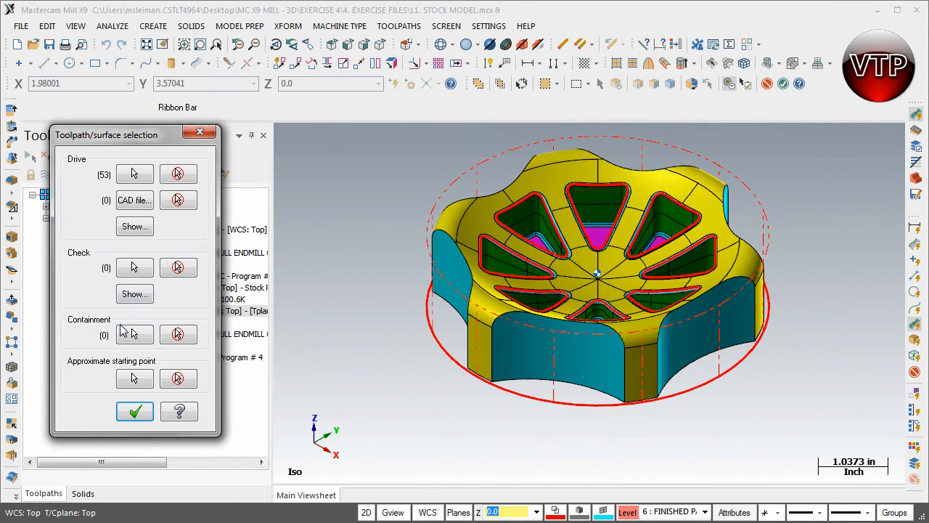
{"action": "mouse_move", "coordinate": [135, 334]}
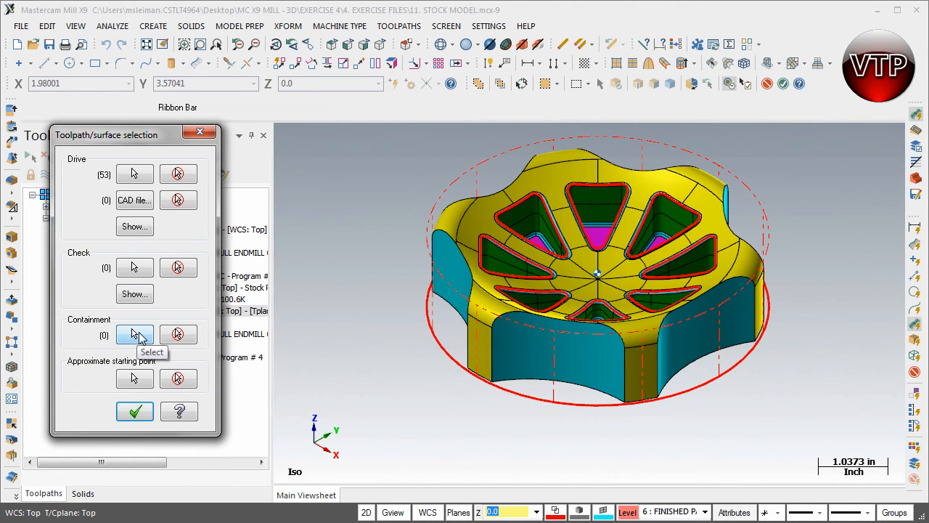
Chain the eight triangle pocket outlines as containment boundaries in the Chaining dialog
{"action": "left_click", "coordinate": [133, 334]}
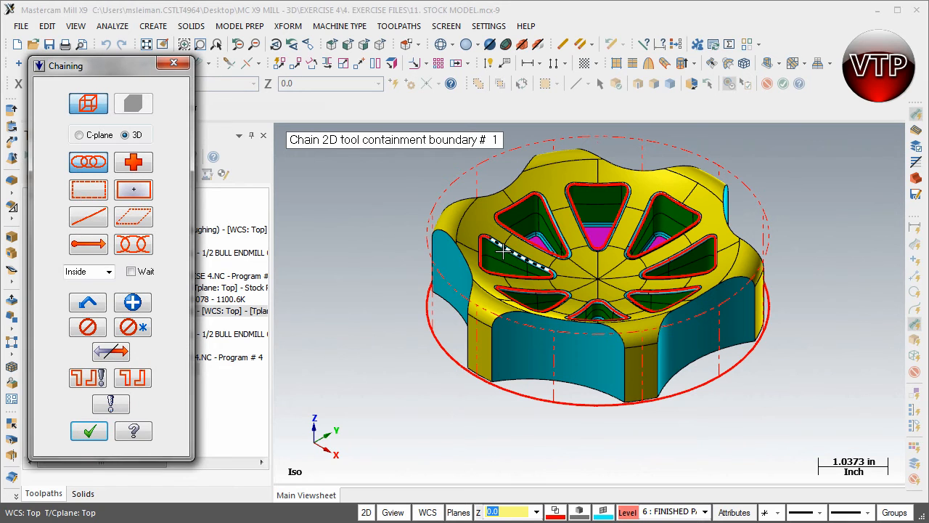
{"action": "left_click", "coordinate": [500, 250]}
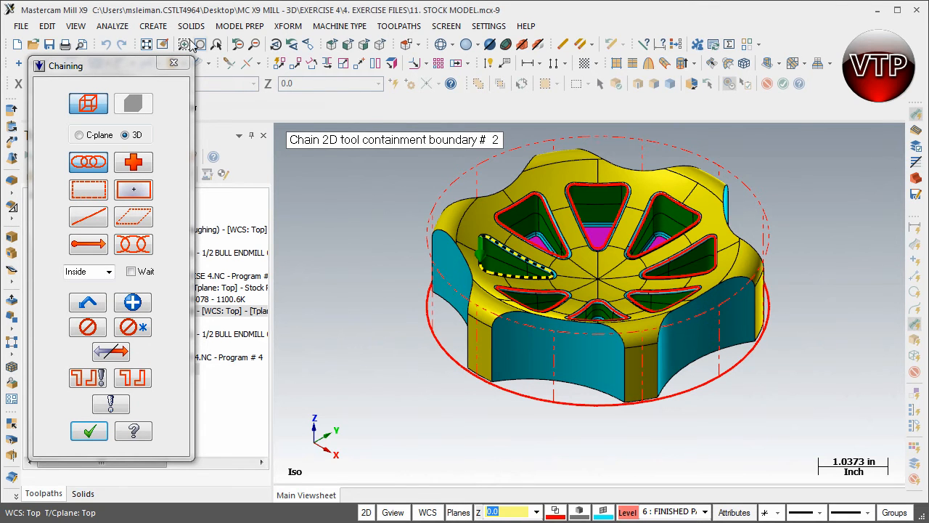
{"action": "mouse_move", "coordinate": [153, 405]}
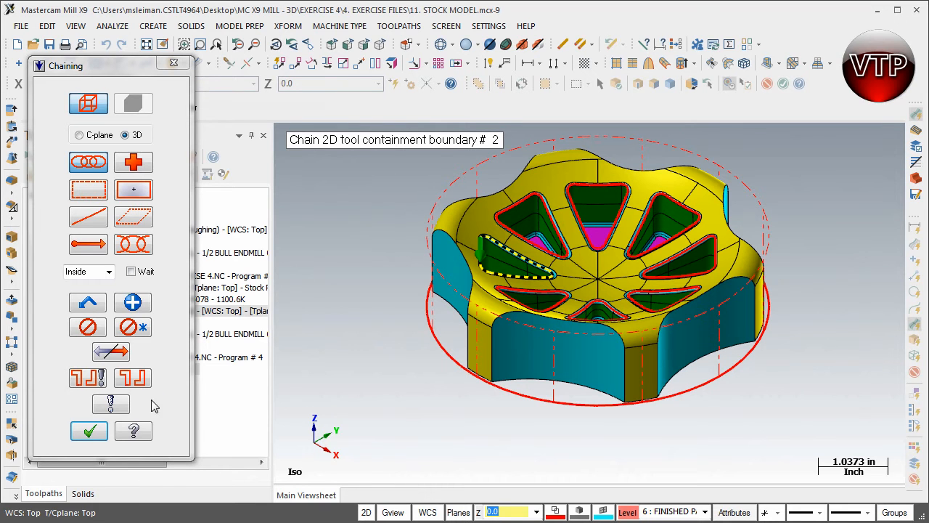
{"action": "mouse_move", "coordinate": [282, 328]}
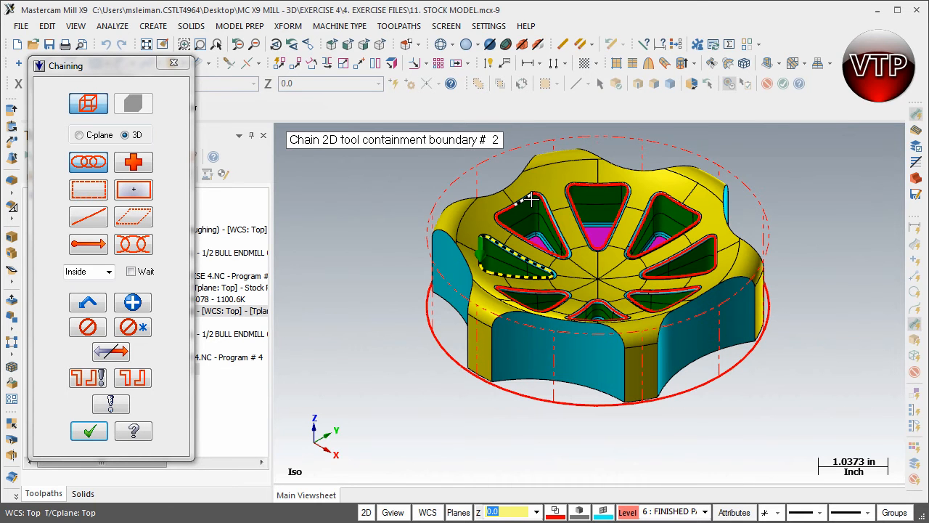
{"action": "left_click", "coordinate": [528, 301]}
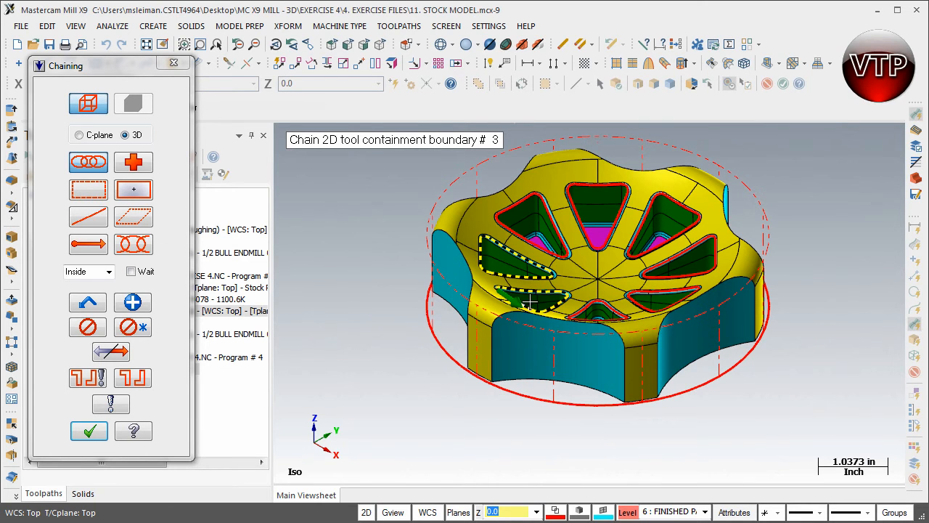
{"action": "left_click", "coordinate": [668, 308]}
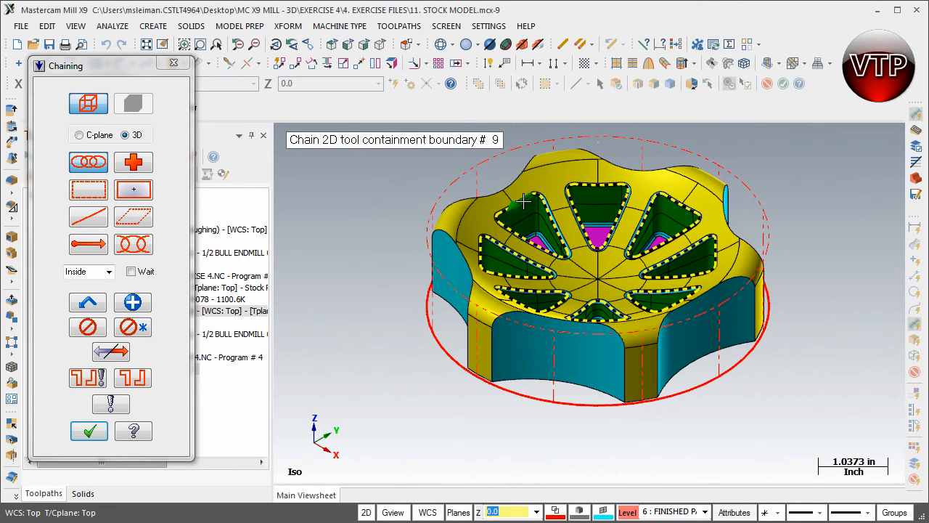
{"action": "left_click", "coordinate": [89, 430]}
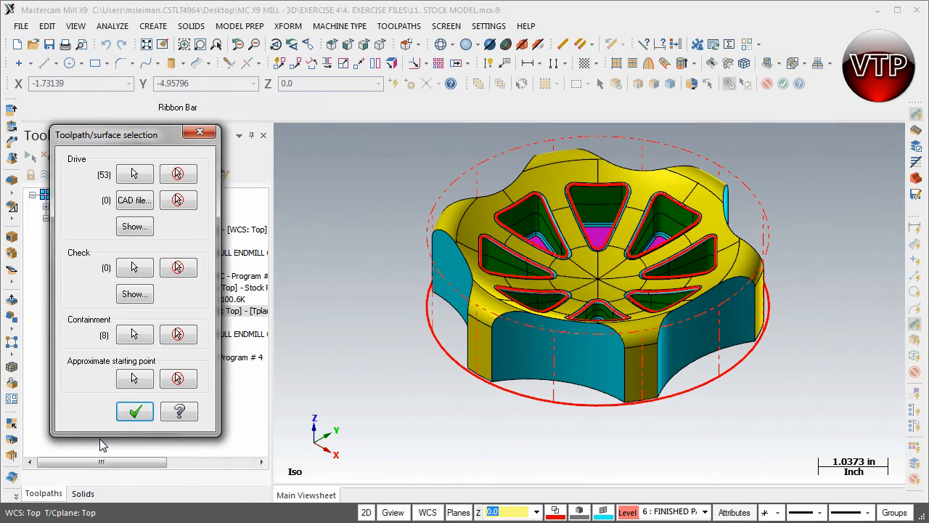
Confirm the selections and pick the 1/8 BALL ENDMILL from the library filtered to 0.125 ball tools
{"action": "left_click", "coordinate": [134, 411]}
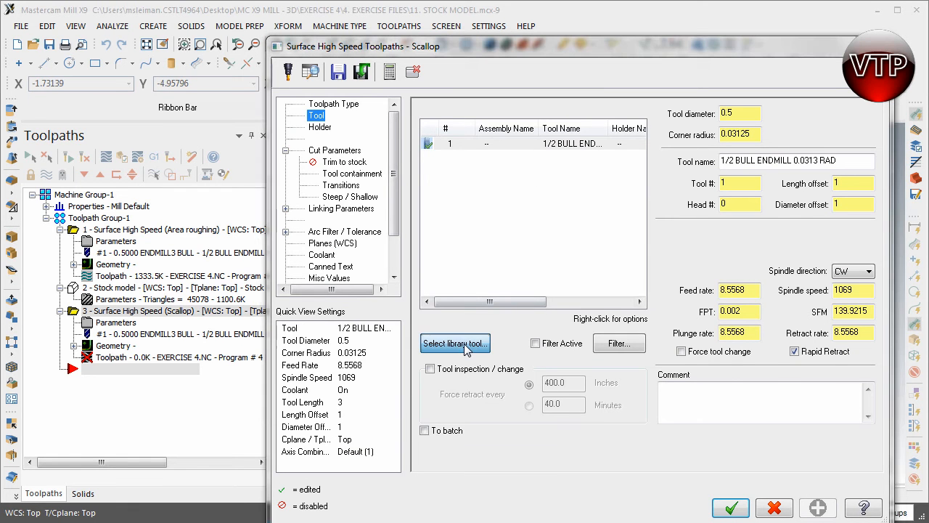
{"action": "left_click", "coordinate": [454, 343]}
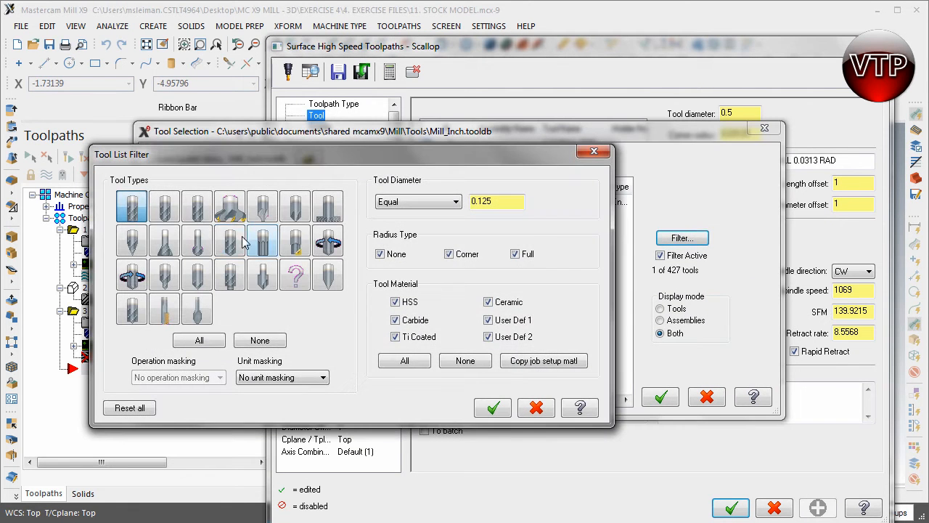
{"action": "left_click", "coordinate": [162, 206]}
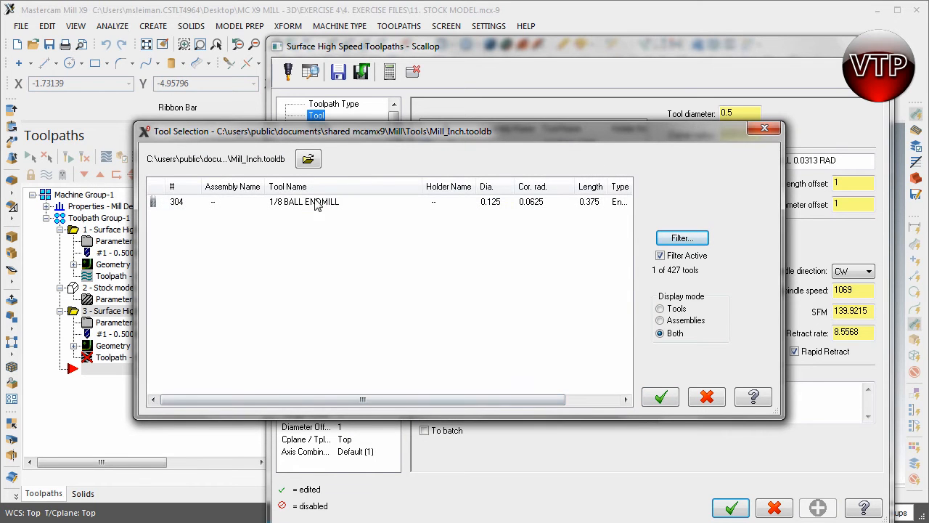
{"action": "left_click", "coordinate": [660, 396]}
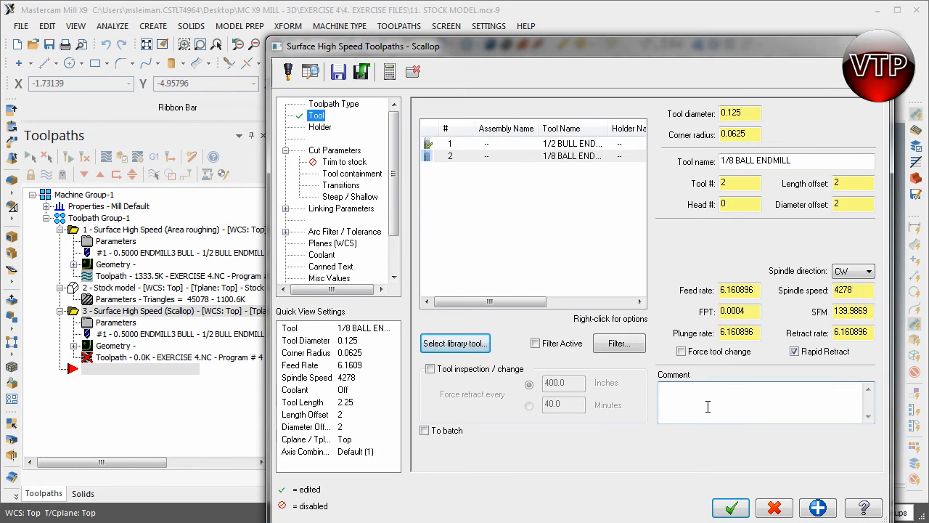
Enter the toolpath comment 'HSS - SCALLOP'
{"action": "type", "text": "HSS - SCALL"}
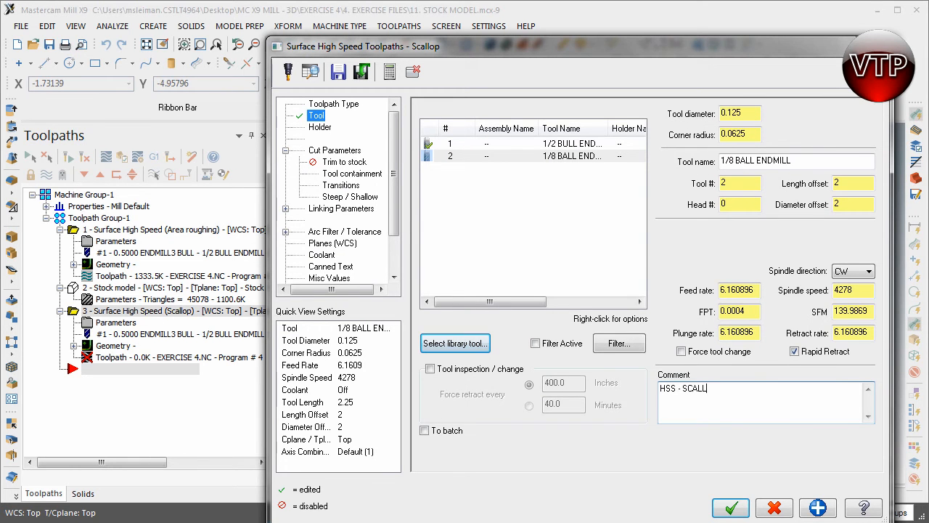
{"action": "type", "text": "OP"}
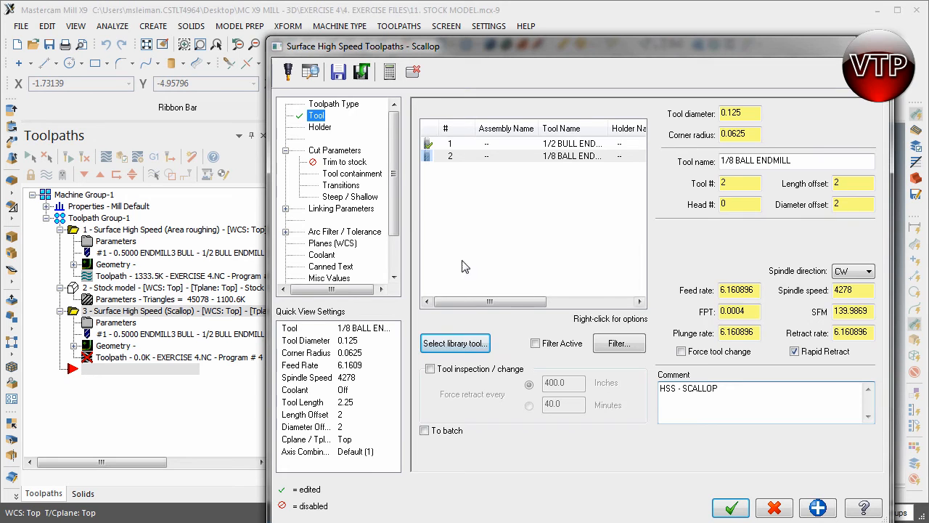
Set the scallop cut parameters to a 0.0125 stepover with zero stock left on walls and floors
{"action": "left_click", "coordinate": [320, 126]}
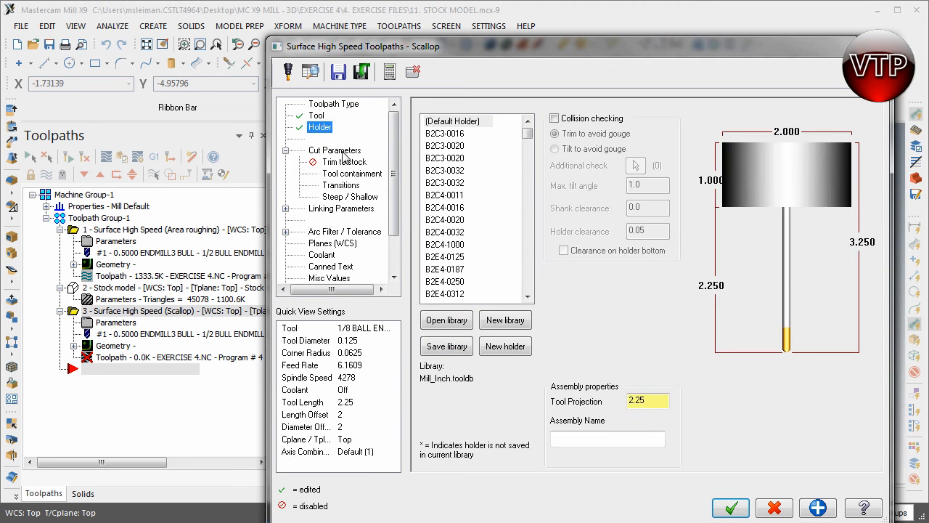
{"action": "left_click", "coordinate": [334, 149]}
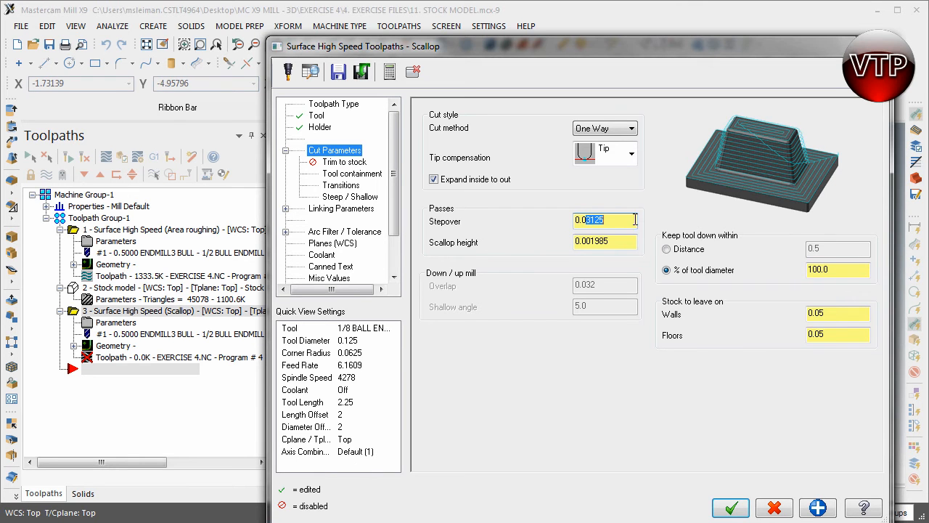
{"action": "type", "text": "0.0125"}
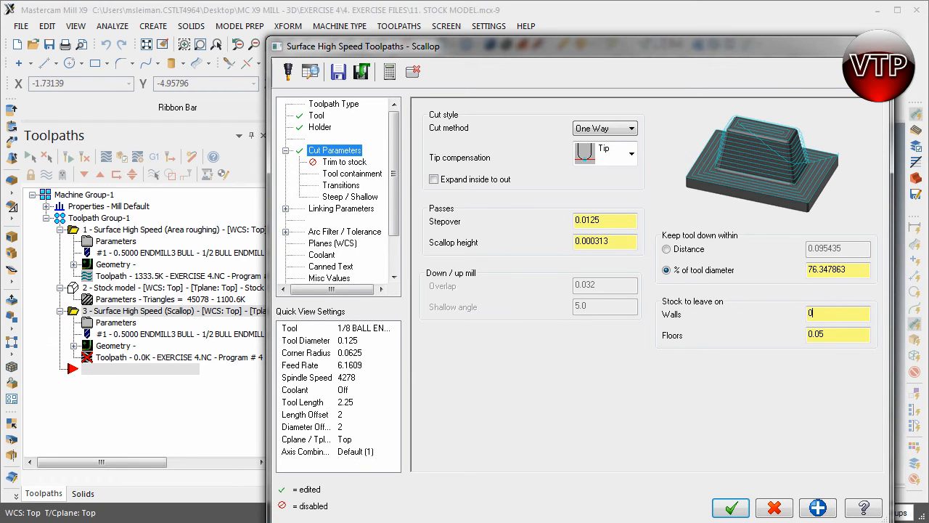
{"action": "left_click", "coordinate": [839, 334]}
{"action": "type", "text": "0"}
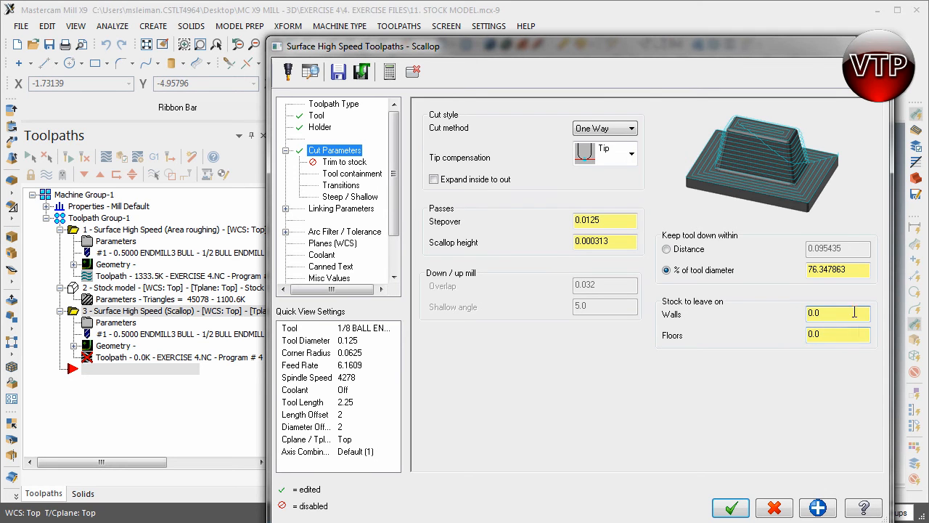
{"action": "left_click", "coordinate": [839, 314]}
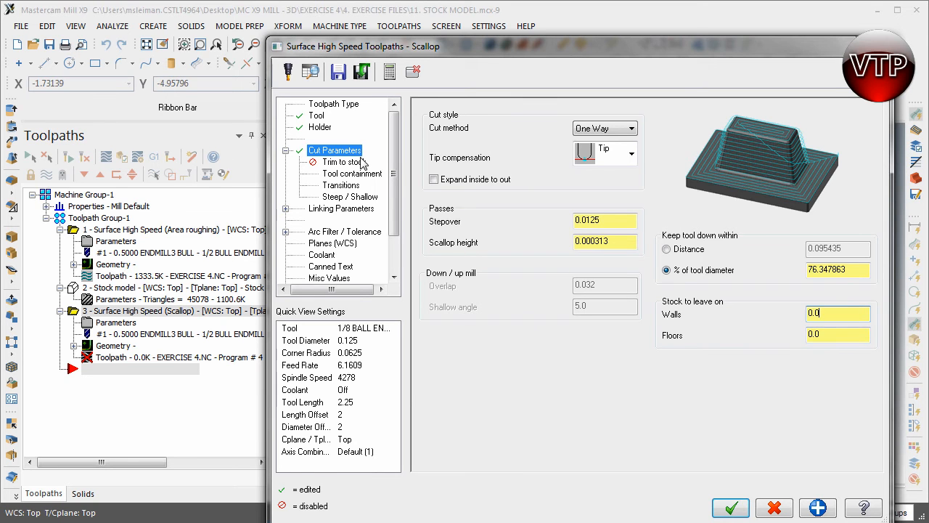
Contain the tool by its tip at center and use a 25° tangential ramp transition
{"action": "left_click", "coordinate": [352, 173]}
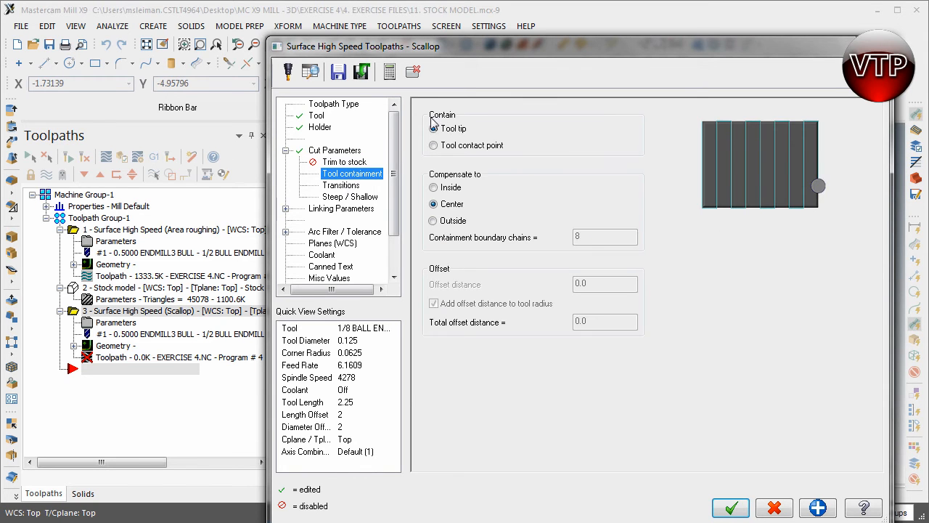
{"action": "left_click", "coordinate": [433, 128]}
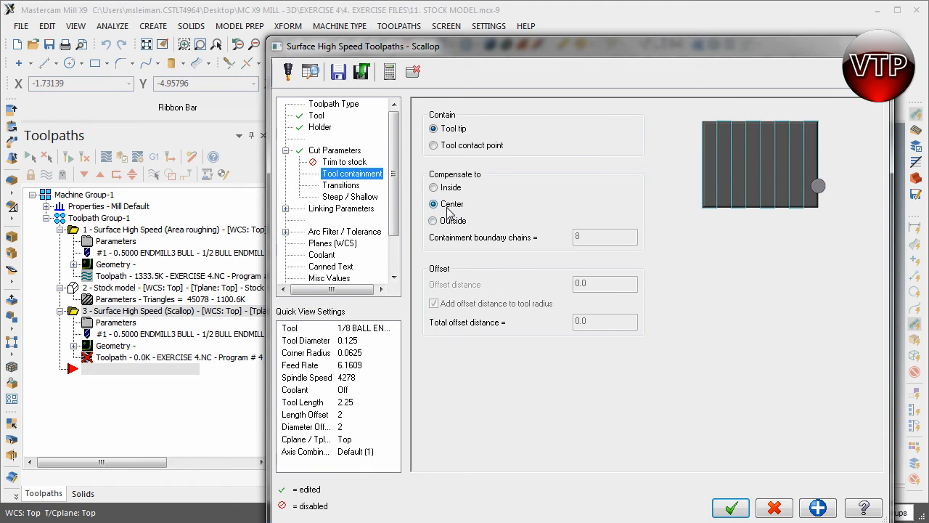
{"action": "left_click", "coordinate": [341, 184]}
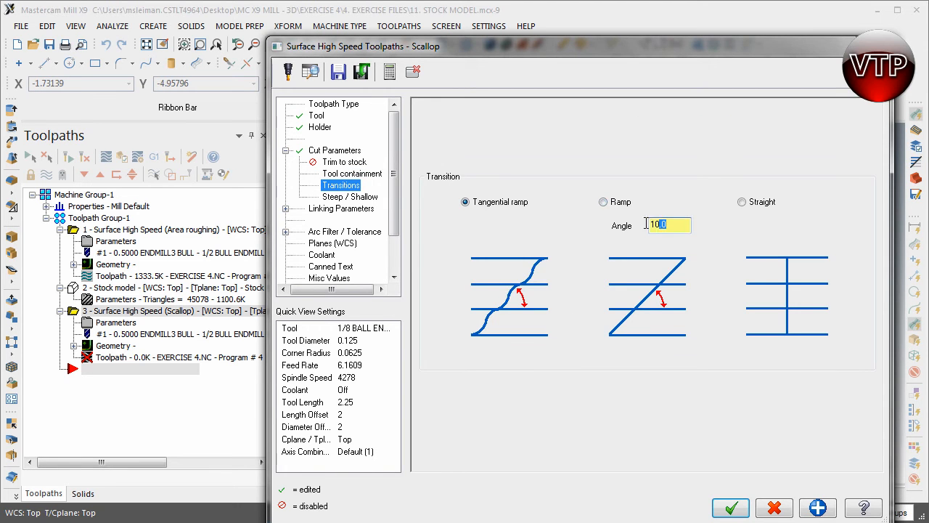
{"action": "type", "text": "25"}
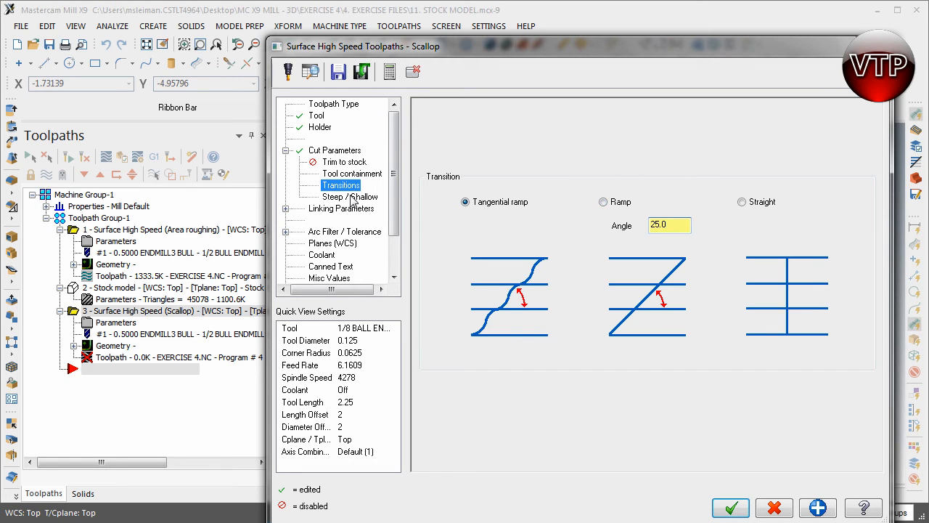
{"action": "left_click", "coordinate": [348, 197]}
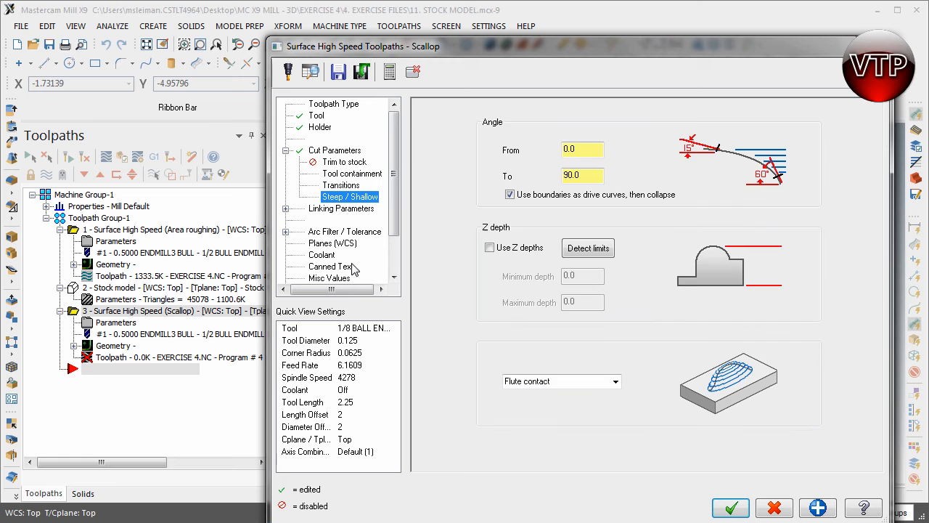
Set linking to minimum vertical retract, 600 feed move output and a 1.0 clearance plane, then accept the toolpath
{"action": "left_click", "coordinate": [341, 209]}
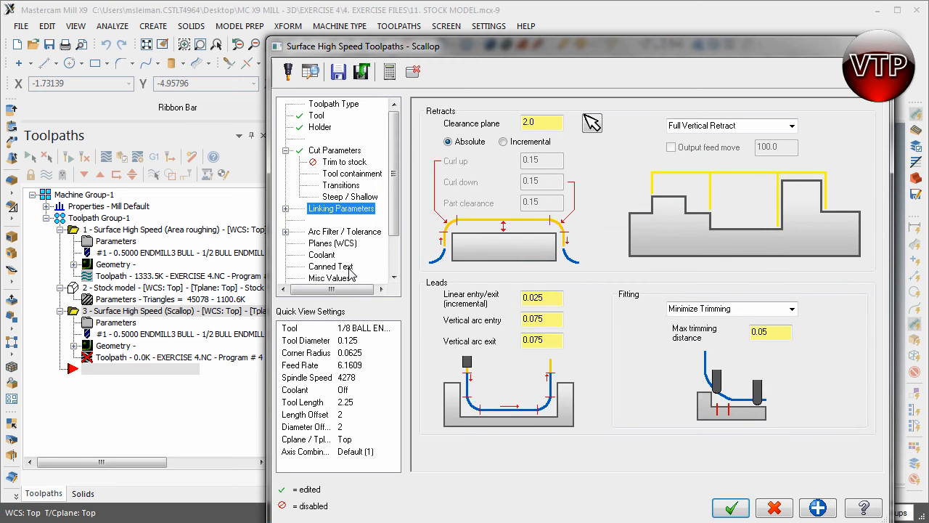
{"action": "left_click", "coordinate": [791, 125]}
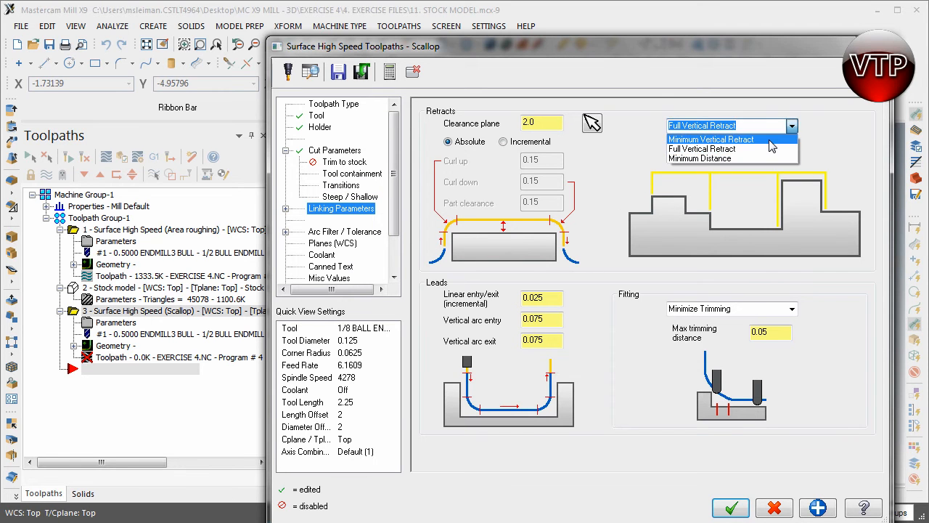
{"action": "left_click", "coordinate": [712, 140]}
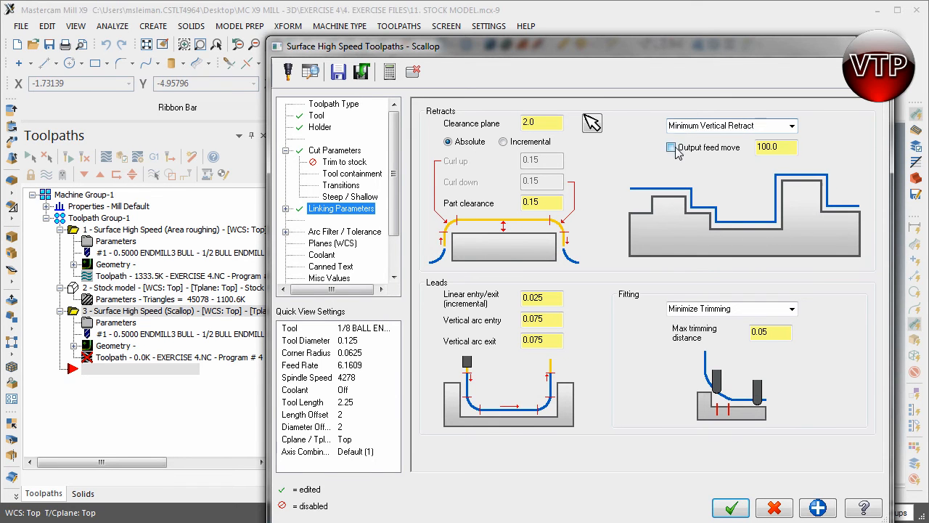
{"action": "left_click", "coordinate": [671, 146]}
{"action": "type", "text": "600"}
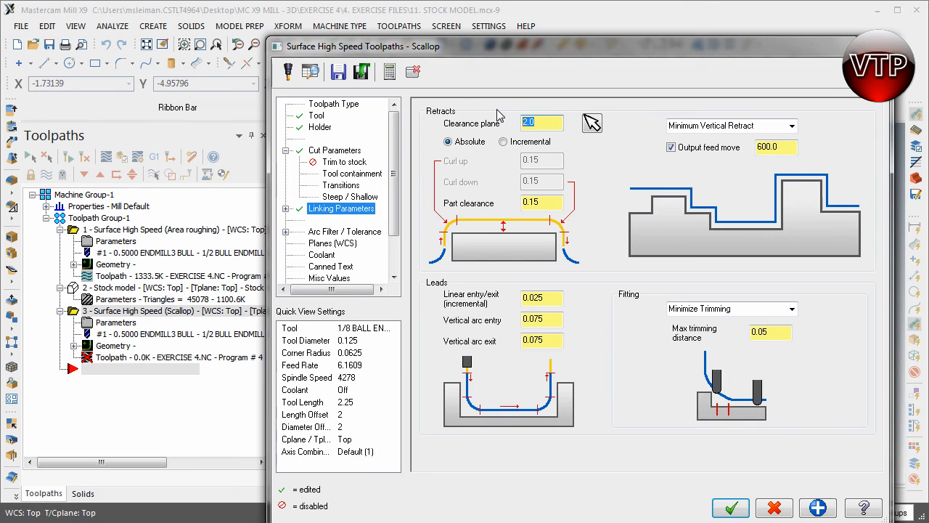
{"action": "type", "text": "1.0"}
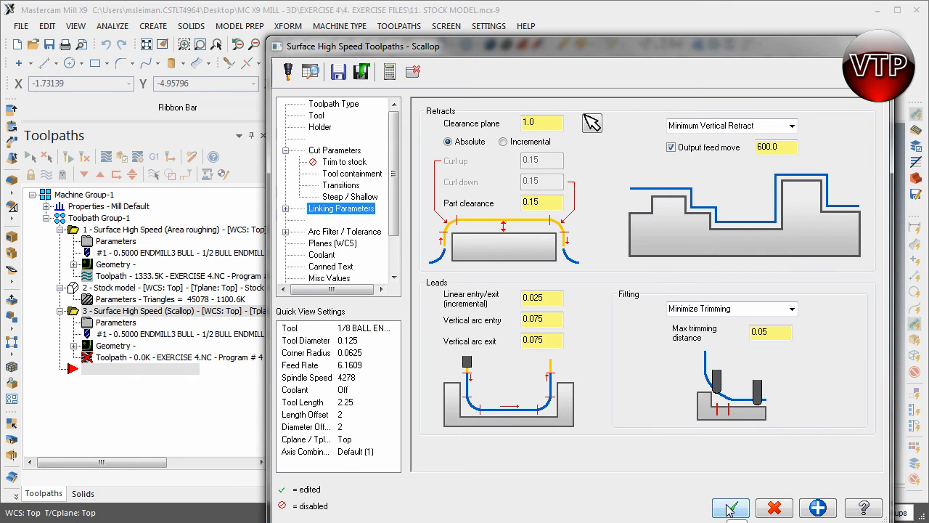
{"action": "left_click", "coordinate": [731, 508]}
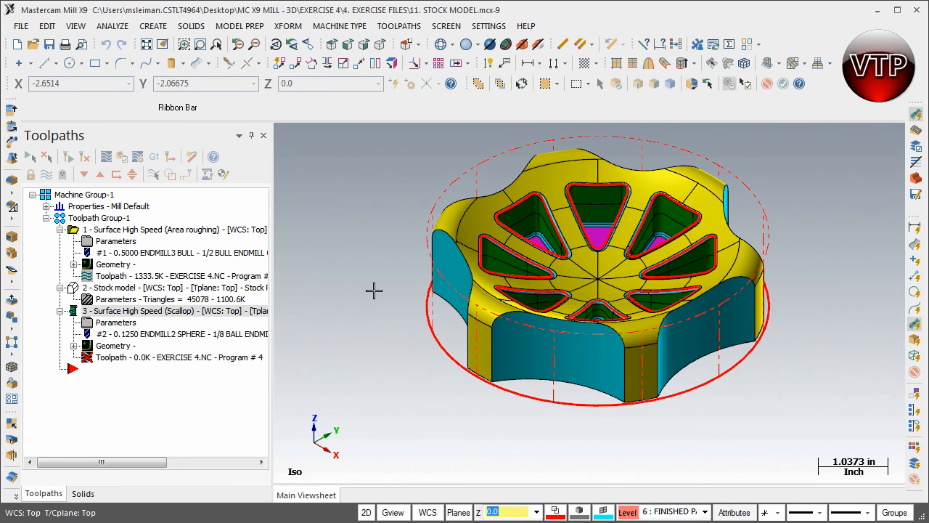
{"action": "mouse_move", "coordinate": [381, 224]}
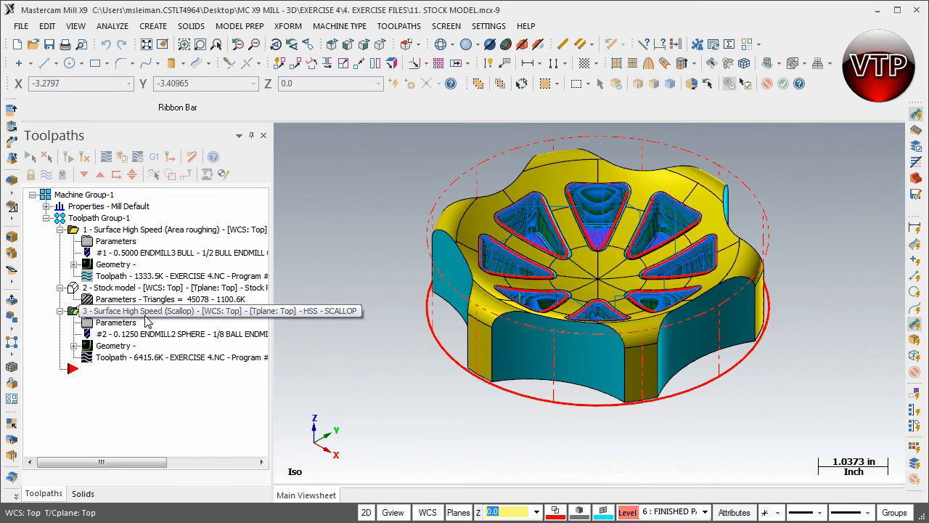
{"action": "mouse_move", "coordinate": [136, 156]}
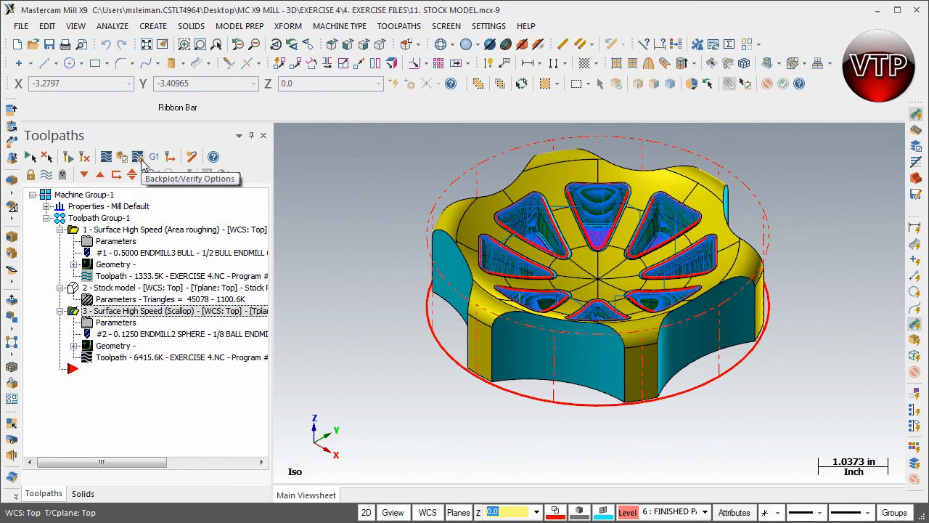
Set the verify starting stock to the Stock Post Area Rough stock model in Backplot/Verify Options
{"action": "left_click", "coordinate": [136, 157]}
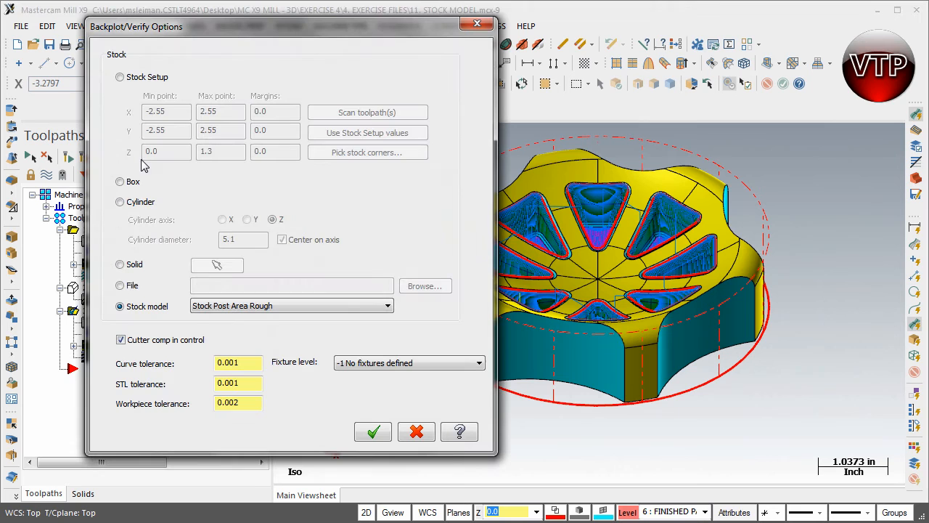
{"action": "left_click", "coordinate": [290, 305]}
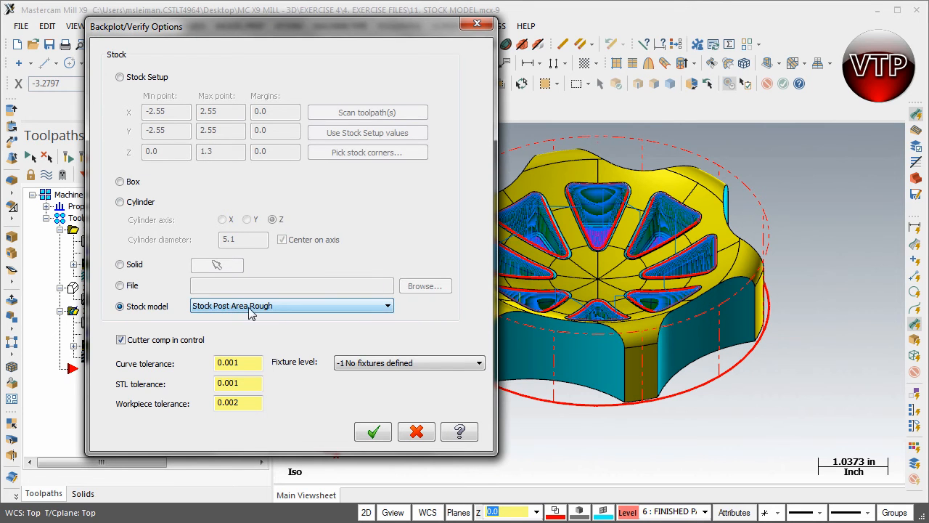
{"action": "mouse_move", "coordinate": [276, 317]}
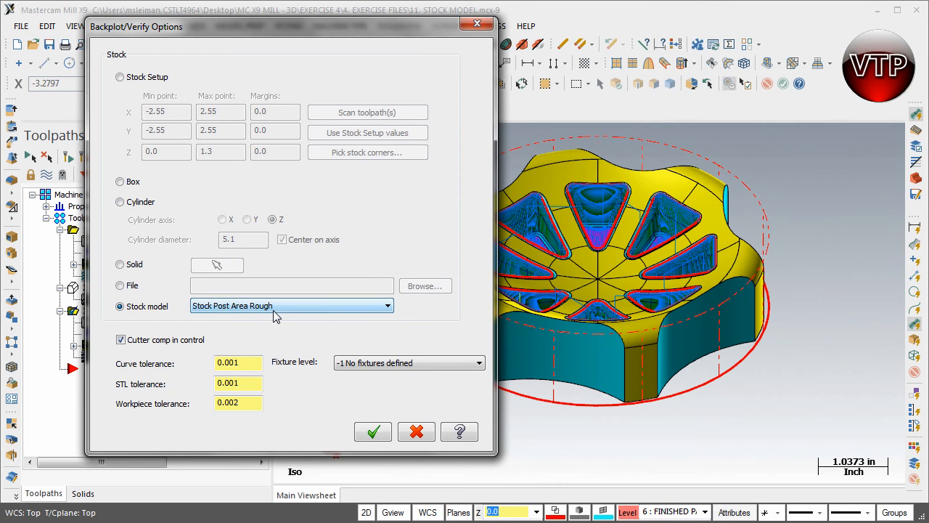
{"action": "mouse_move", "coordinate": [250, 320]}
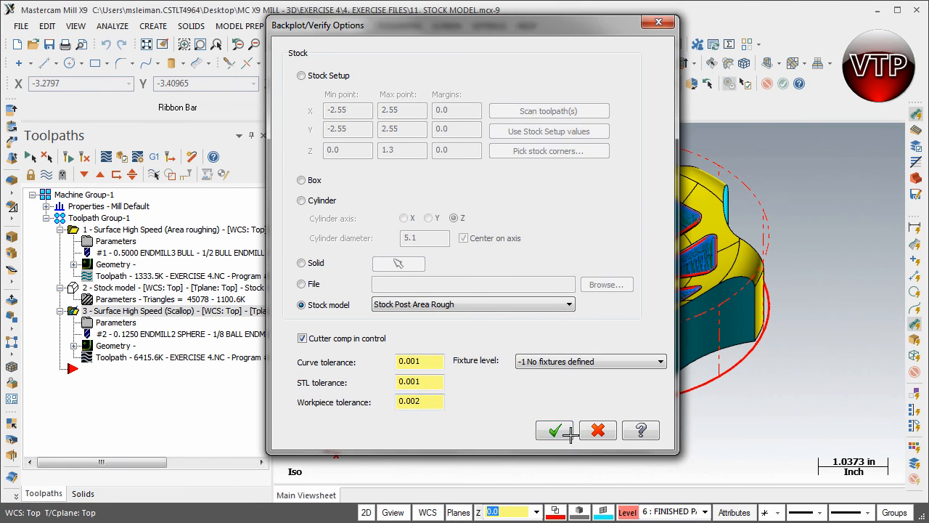
{"action": "left_click", "coordinate": [555, 429]}
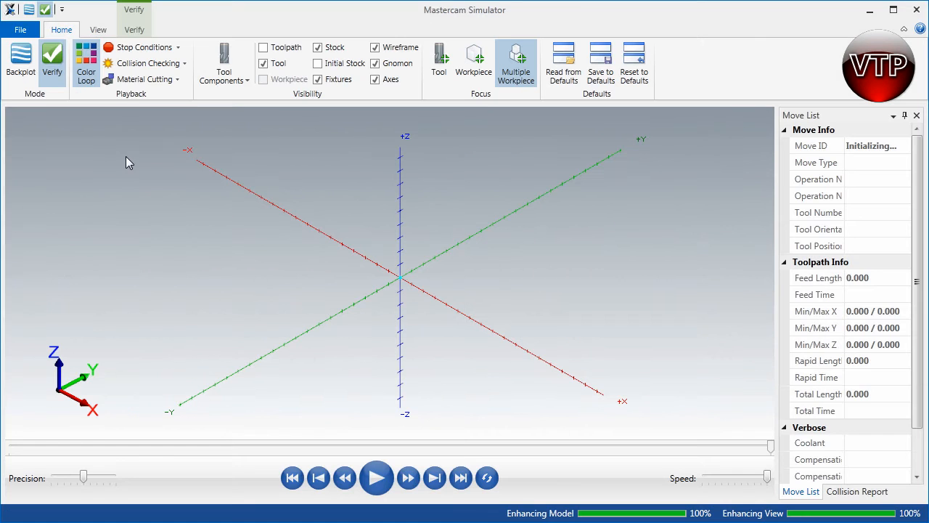
Launch Mastercam Simulator in Verify mode with the roughed stock and 1/8 ball endmill loaded
{"action": "left_click", "coordinate": [376, 477]}
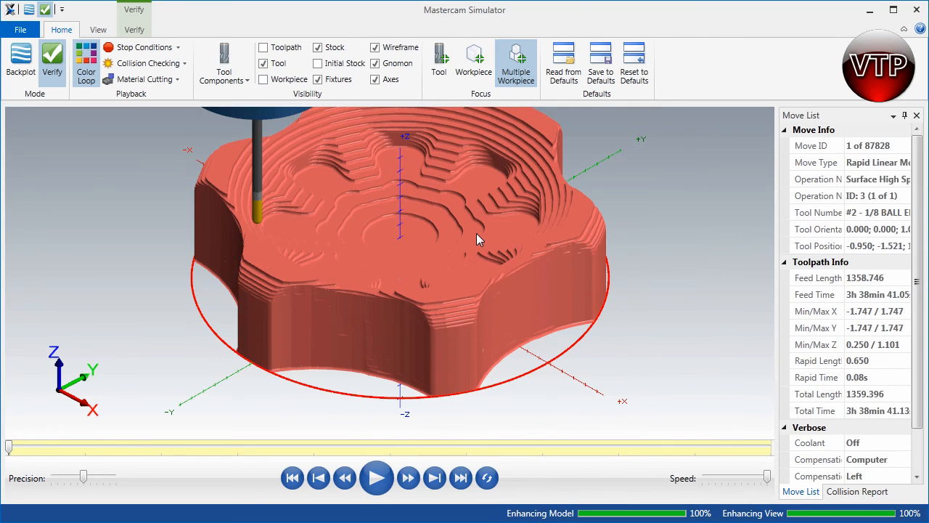
{"action": "mouse_move", "coordinate": [447, 186]}
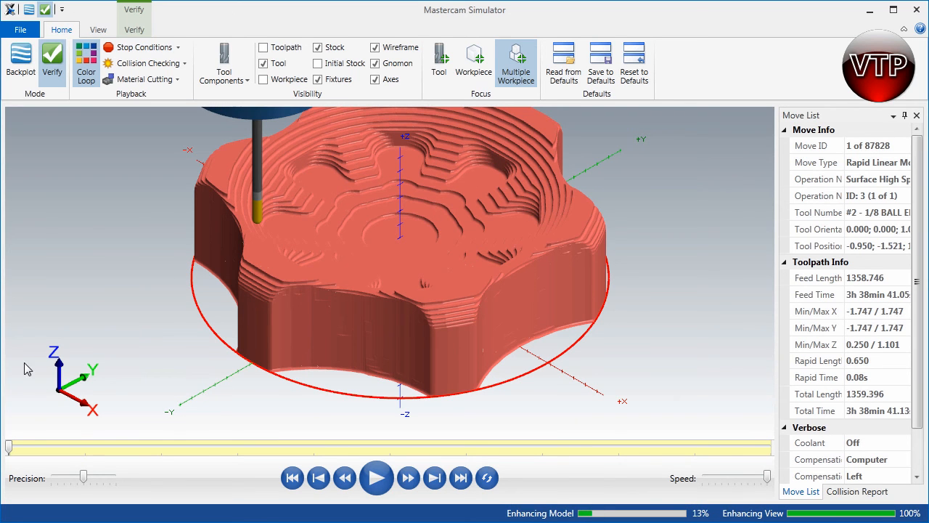
{"action": "mouse_move", "coordinate": [453, 261]}
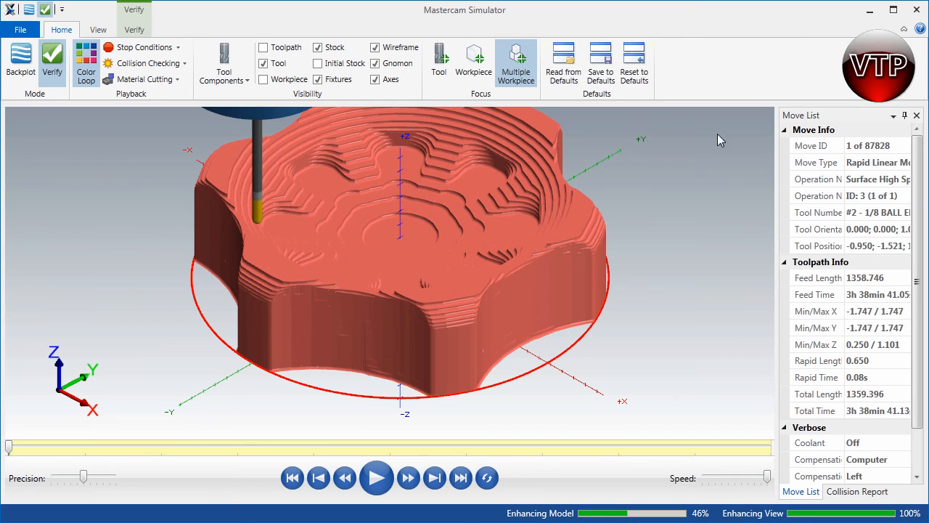
{"action": "mouse_move", "coordinate": [497, 435]}
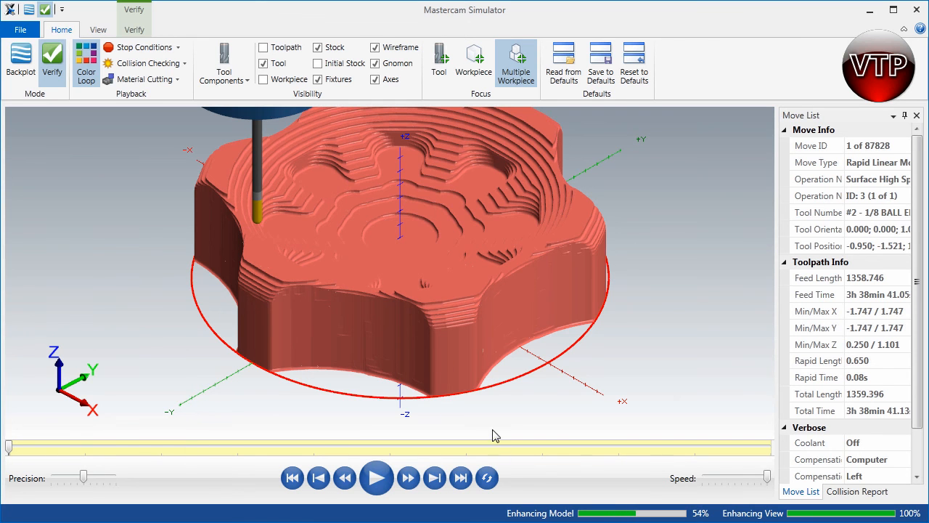
{"action": "mouse_move", "coordinate": [261, 343]}
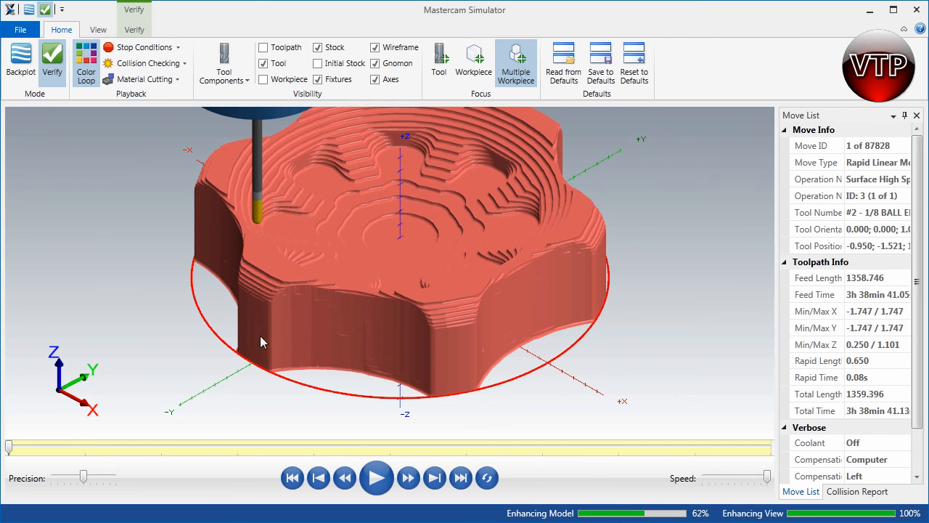
{"action": "mouse_move", "coordinate": [223, 346]}
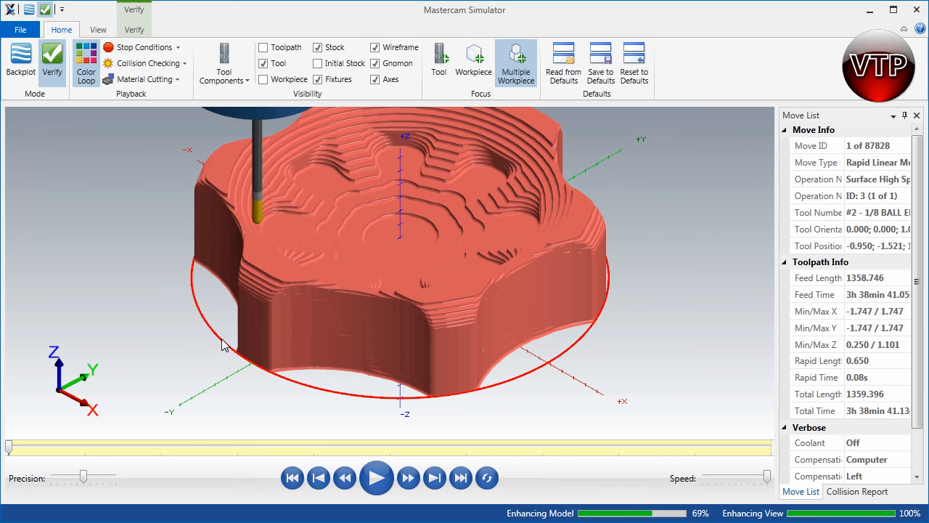
{"action": "mouse_move", "coordinate": [376, 372]}
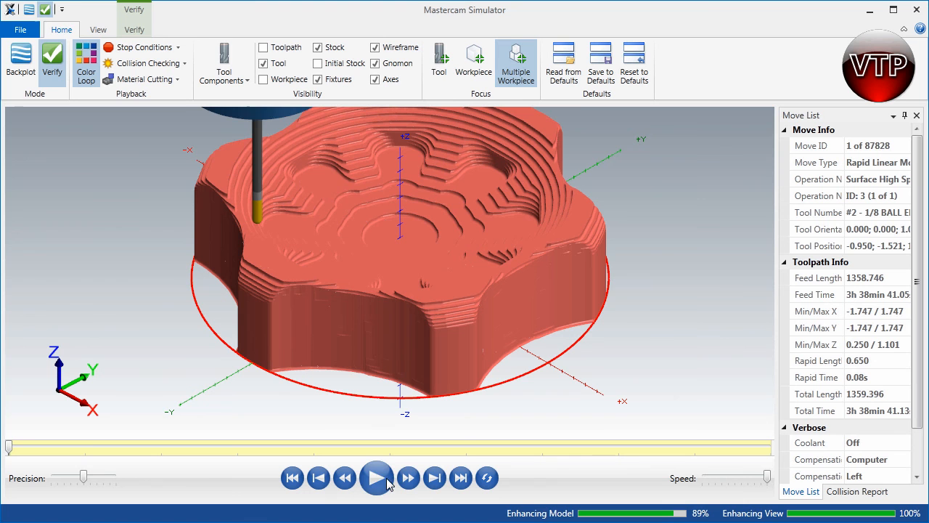
Play the scallop simulation through all 87828 moves until the triangle pockets show finished
{"action": "left_click", "coordinate": [376, 476]}
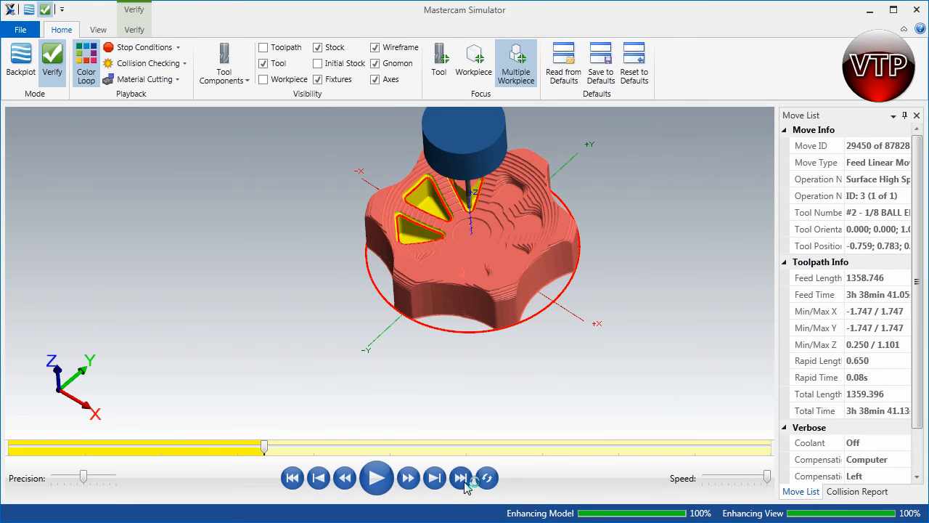
{"action": "left_click", "coordinate": [376, 476]}
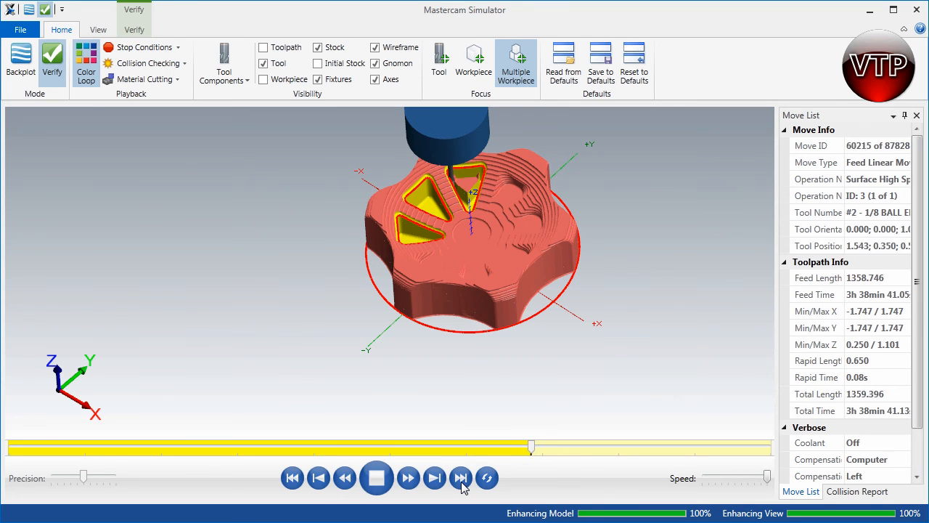
{"action": "left_click", "coordinate": [434, 478]}
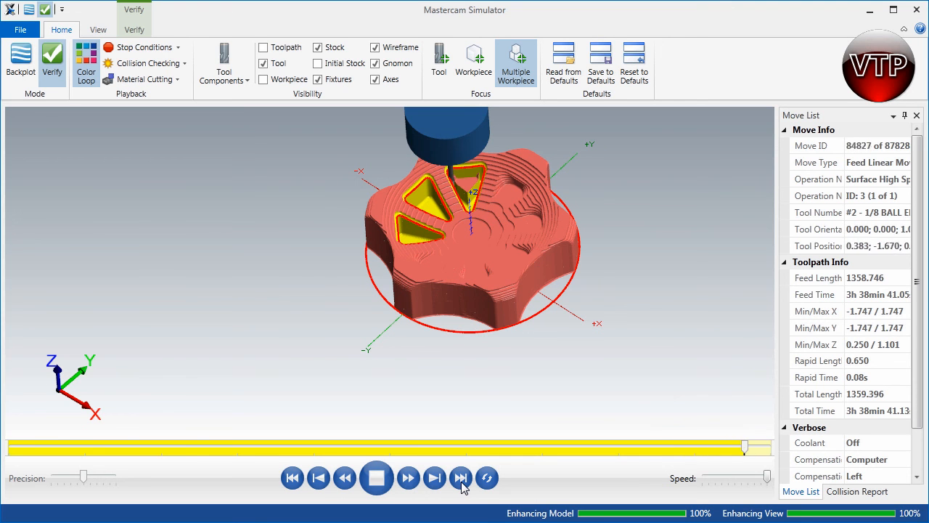
{"action": "left_click", "coordinate": [461, 478]}
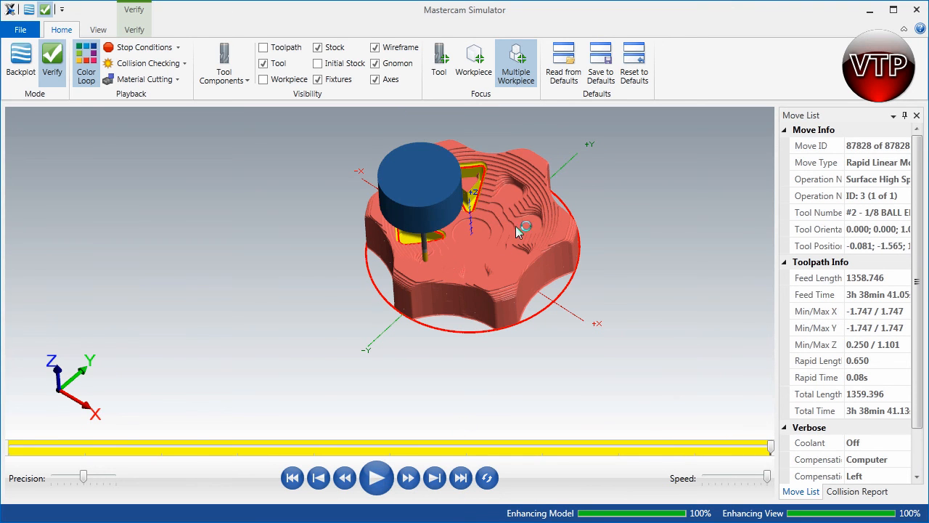